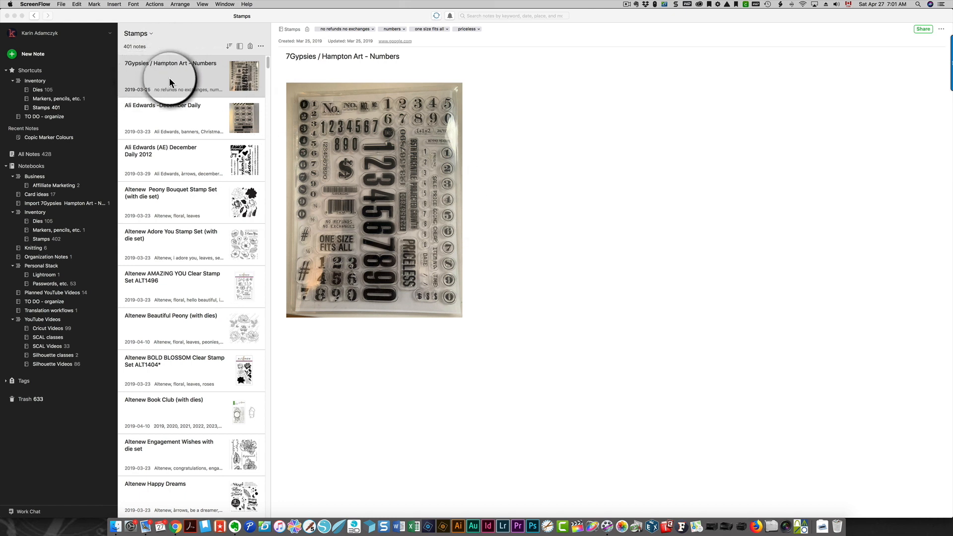
Step: Use Edit > Select All to select all 401 notes in the Stamps notebook
left_click(70, 5)
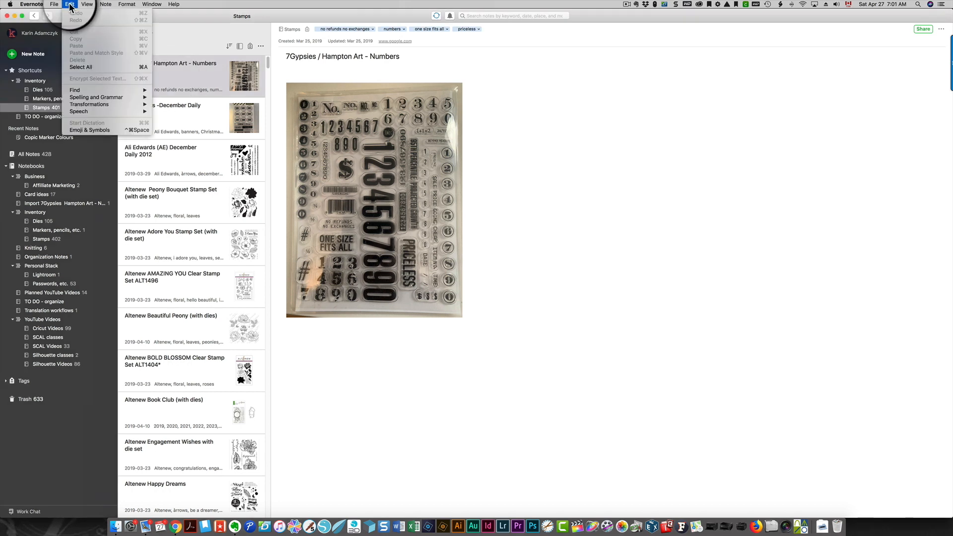
left_click(81, 67)
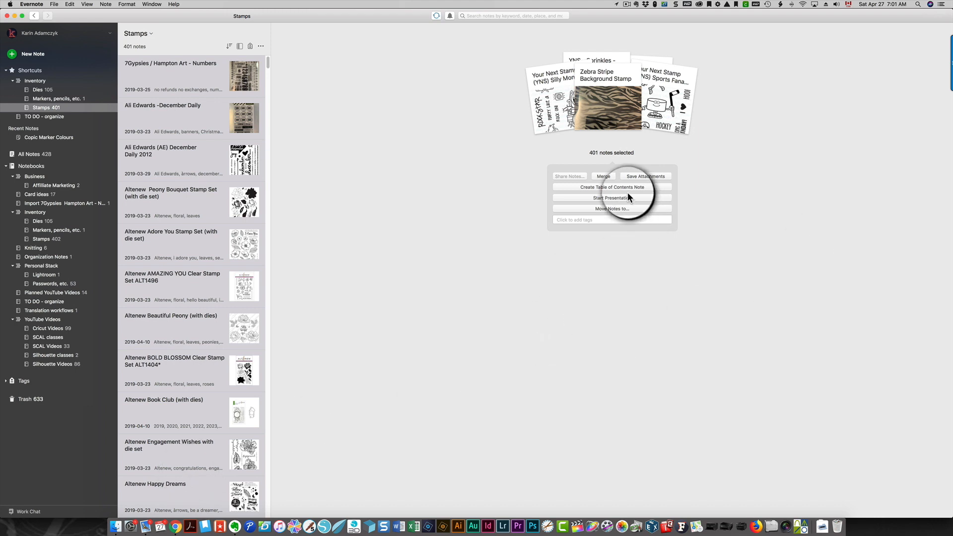
Step: Generate a Table of Contents note from the selected stamp notes and scroll through its numbered links
left_click(611, 187)
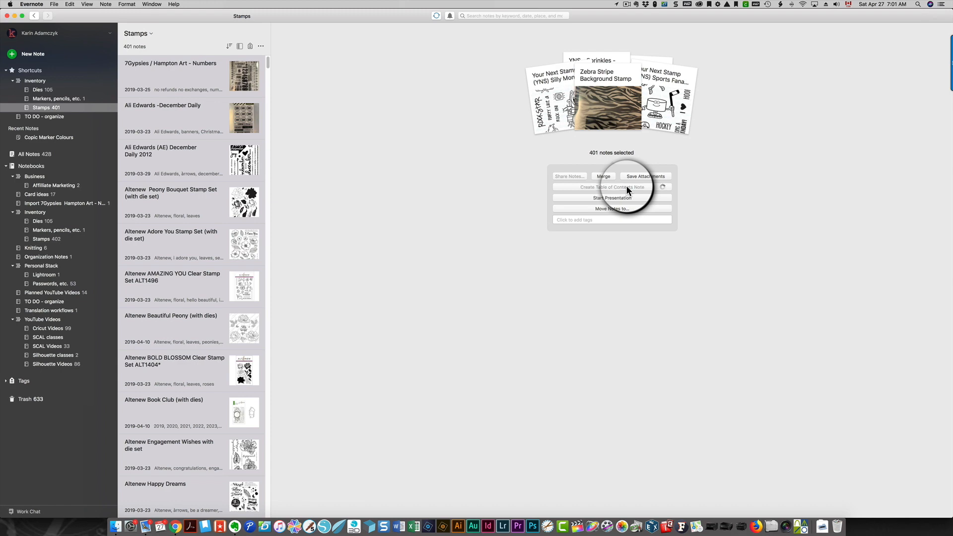
left_click(611, 187)
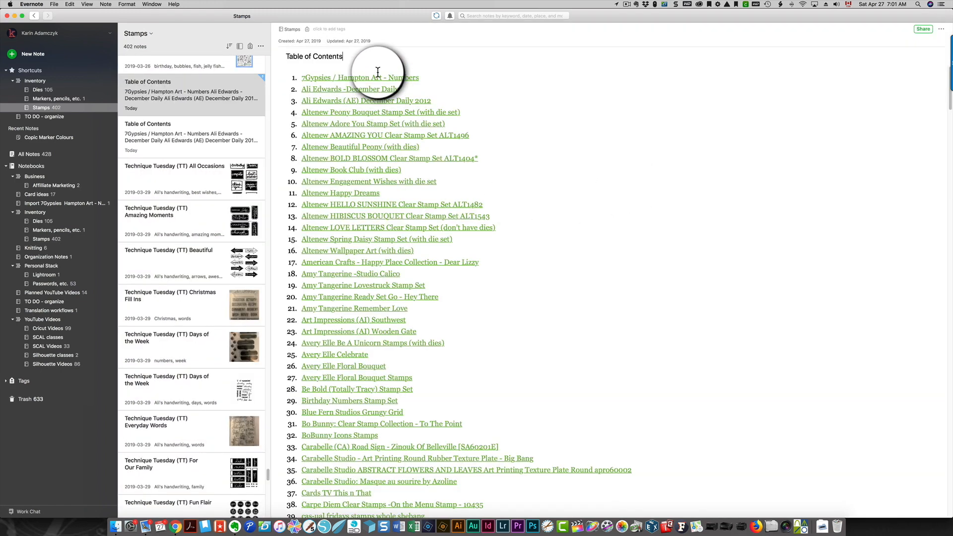
mouse_move(495, 390)
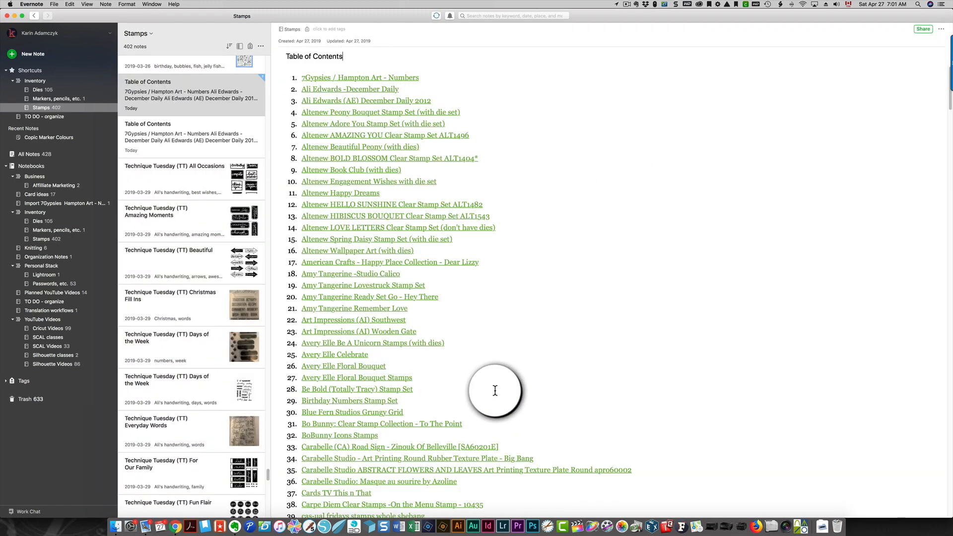
scroll("down", 3)
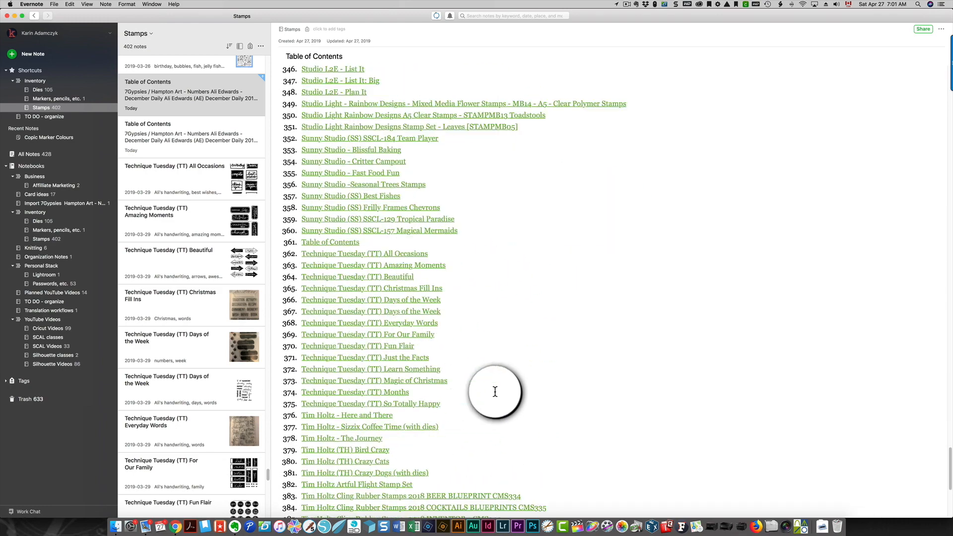
scroll("down", 3)
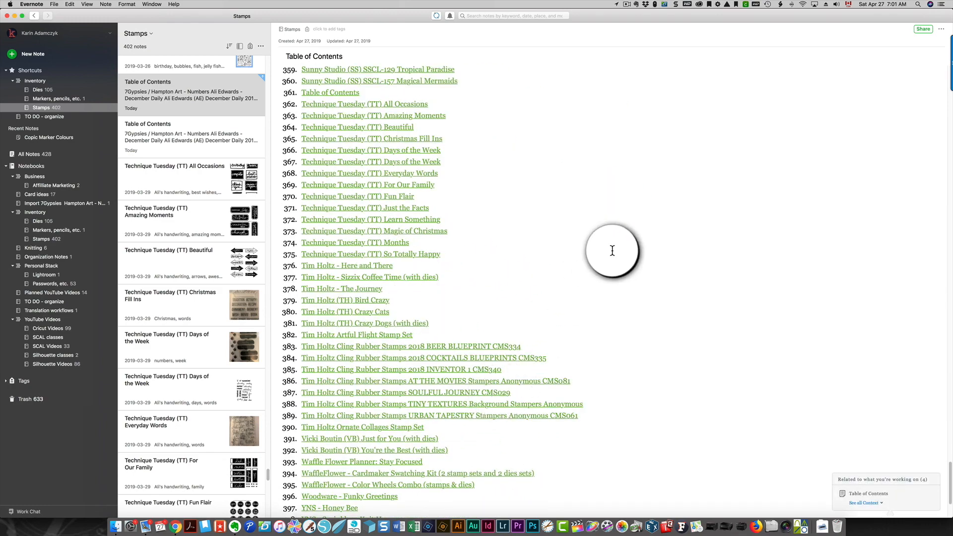
mouse_move(48, 8)
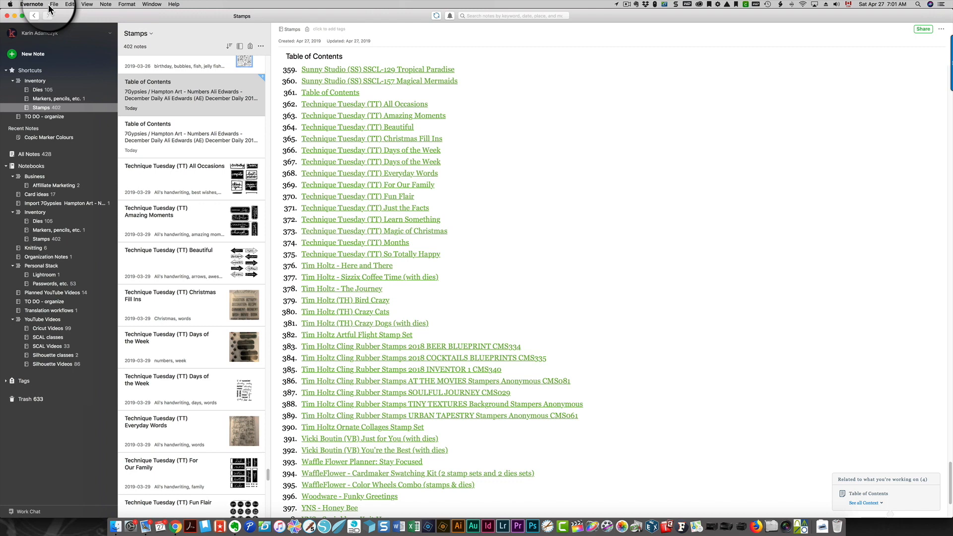
left_click(54, 4)
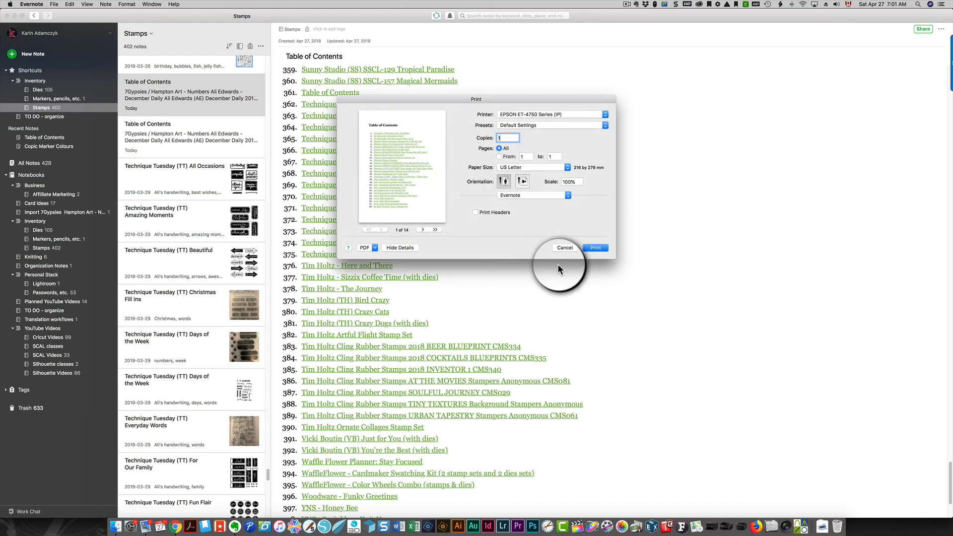
left_click(564, 247)
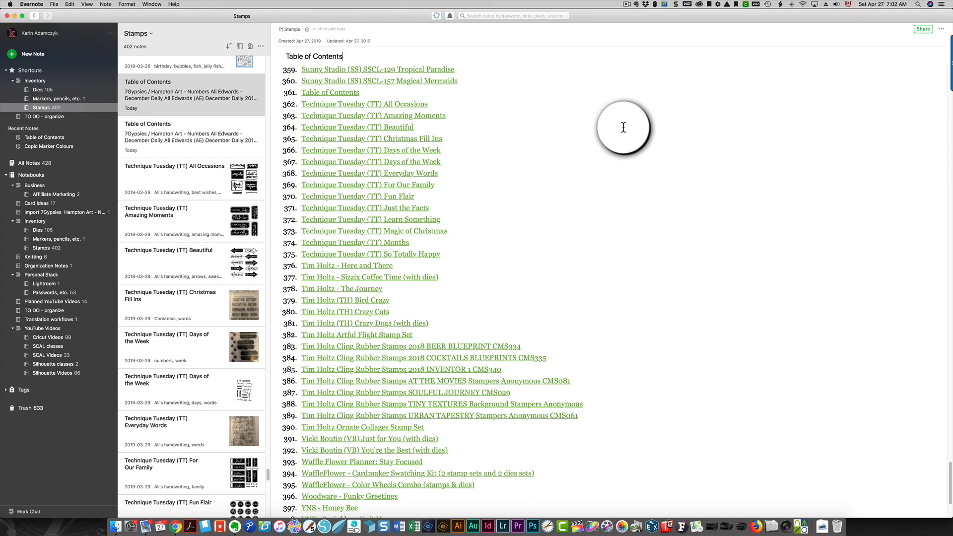